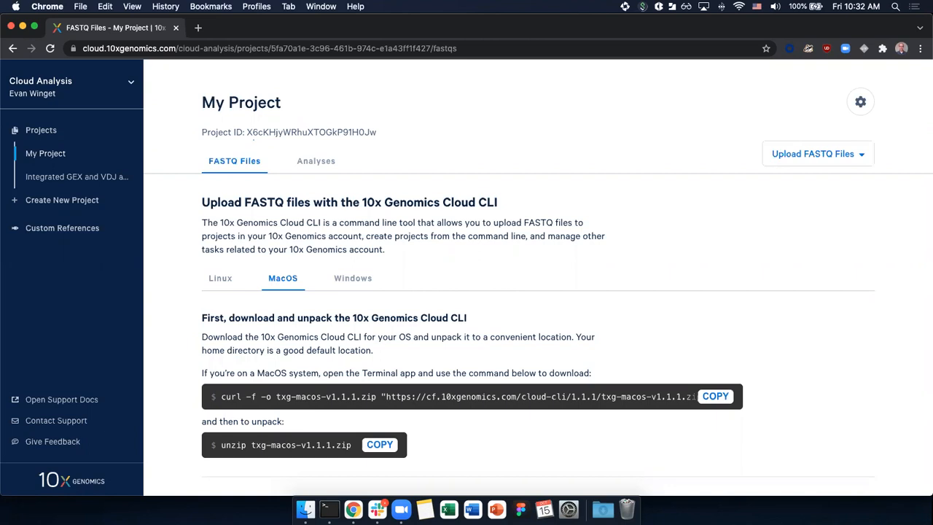
pyautogui.moveTo(595, 269)
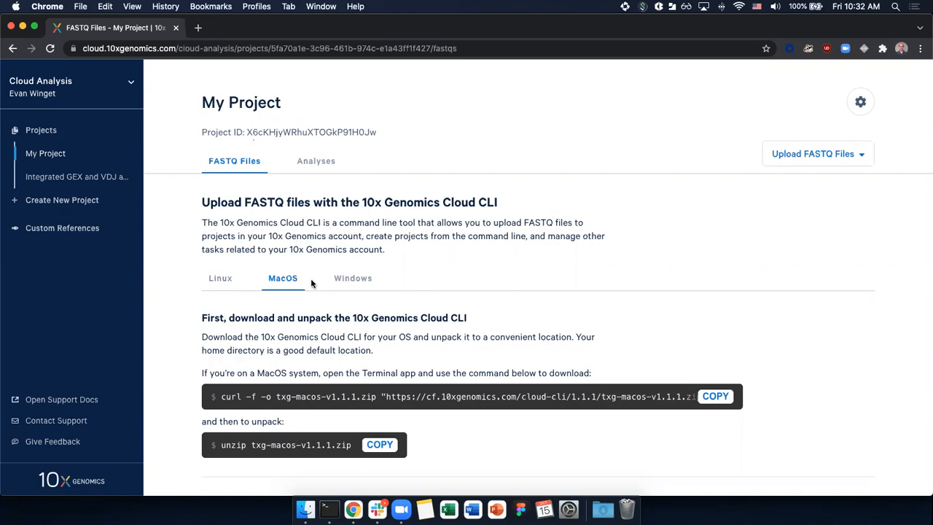
pyautogui.moveTo(280, 287)
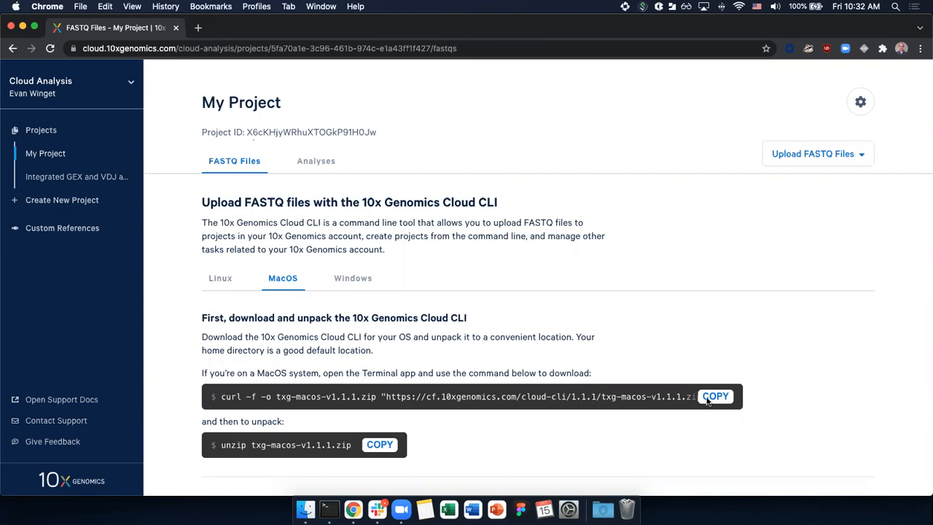
# Copy the macOS curl command that downloads the 10x Genomics Cloud CLI.
pyautogui.click(715, 395)
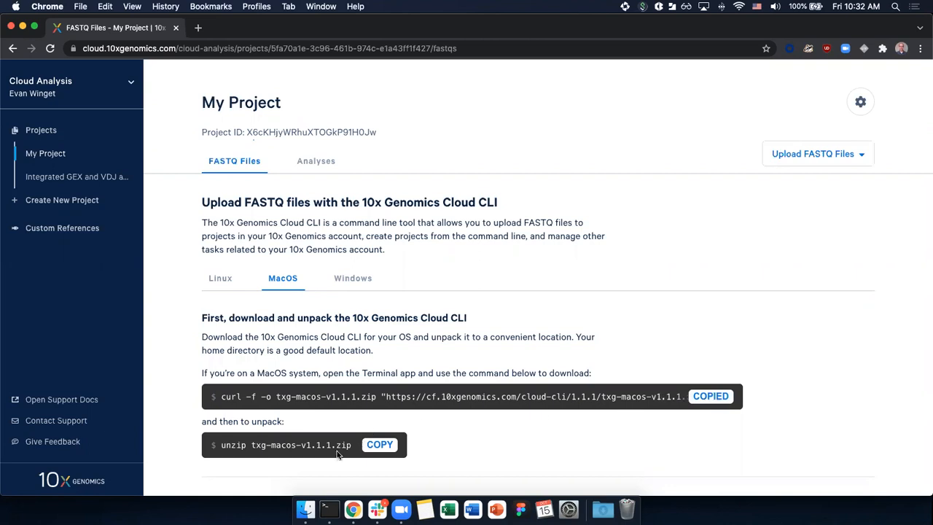
pyautogui.moveTo(320, 470)
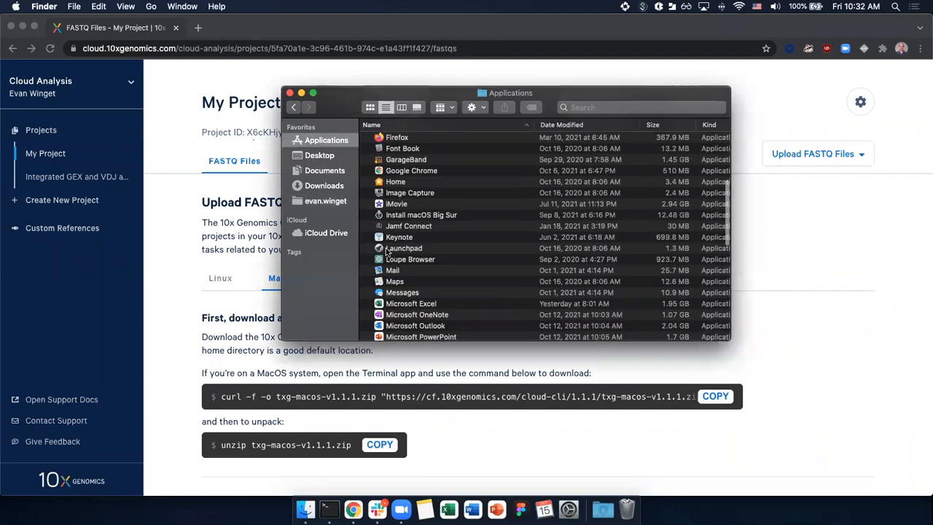
# Launch Terminal from Finder's Applications folder.
pyautogui.scroll(-3)
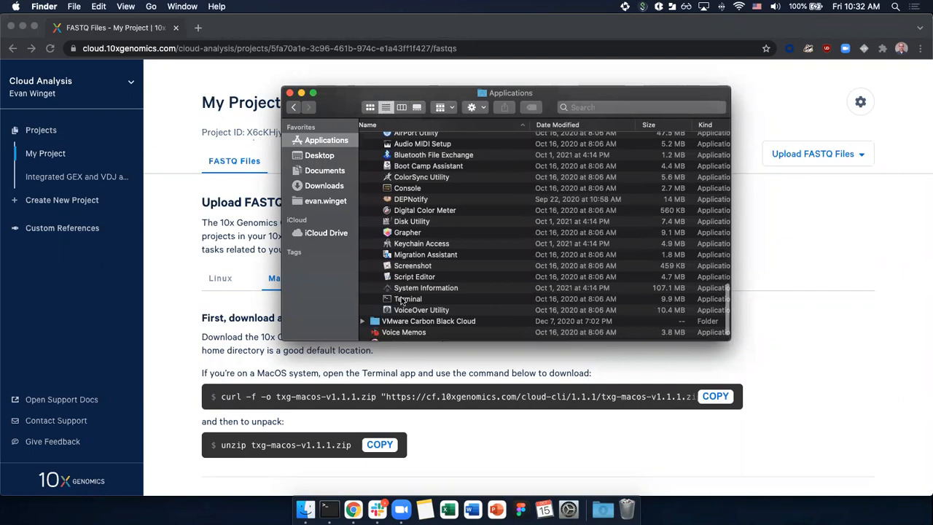
pyautogui.doubleClick(408, 299)
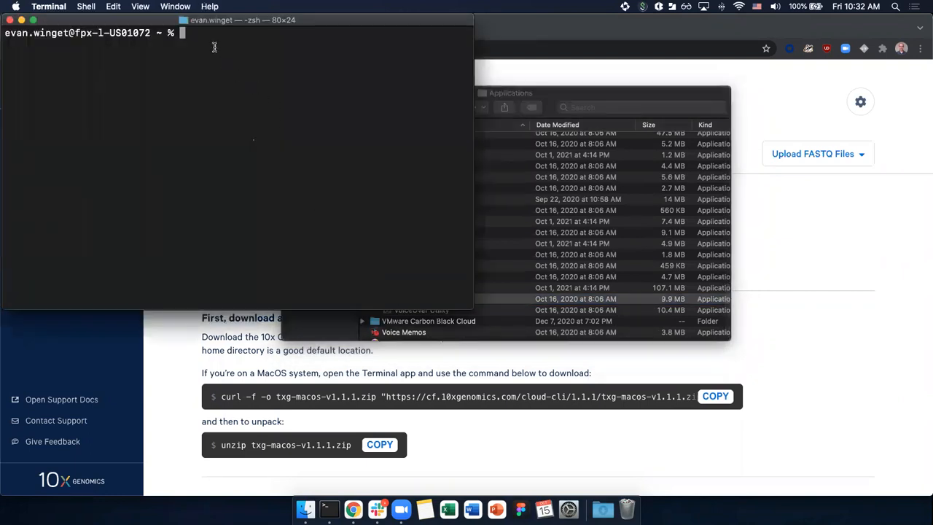
# Run the pasted curl command to download txg-macos-v1.1.1.zip.
pyautogui.write('curl -f -o txg-macos-v1.1.1.zip "https://cf.10xgenomics.com/cloud-cli/1.1.1/txg-macos-v1.1.1.zip"')
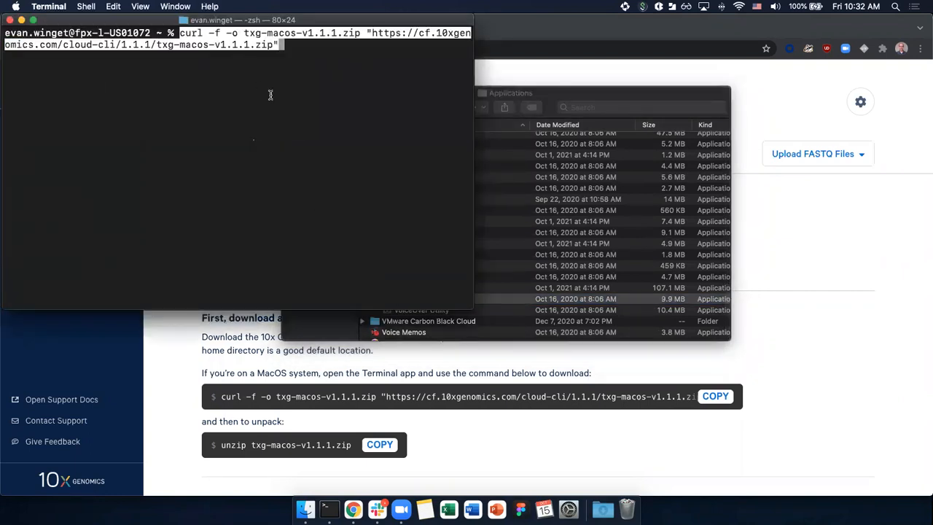
pyautogui.press('Return')
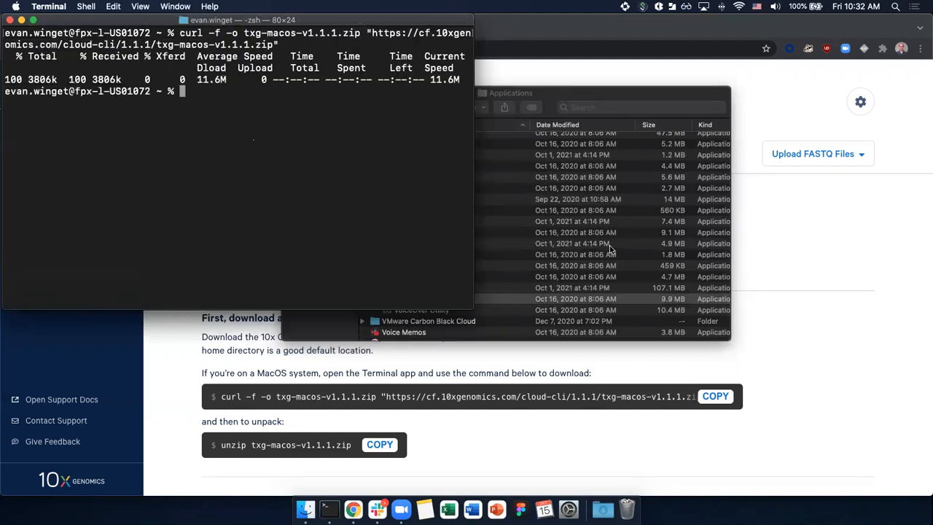
pyautogui.moveTo(480, 430)
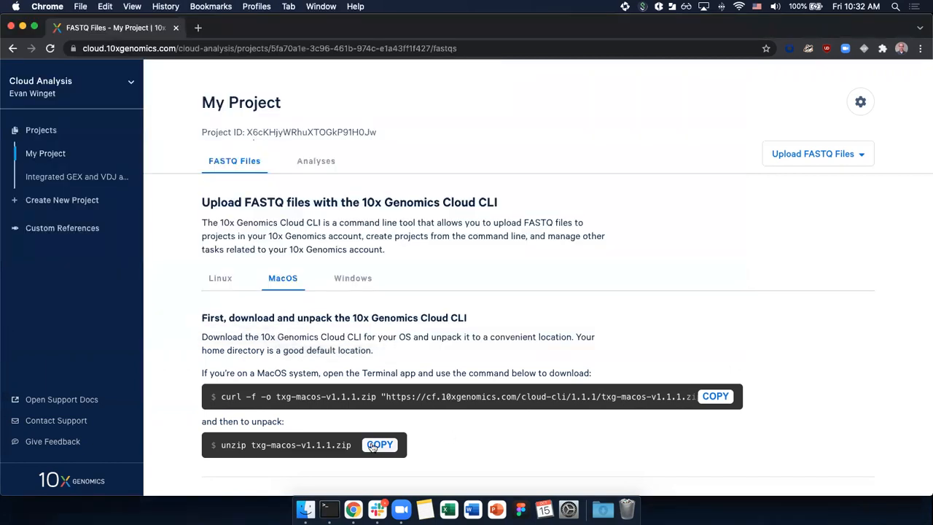
# Copy the unzip command and paste 'unzip txg-macos-v1.1.1.zip' into Terminal.
pyautogui.click(380, 445)
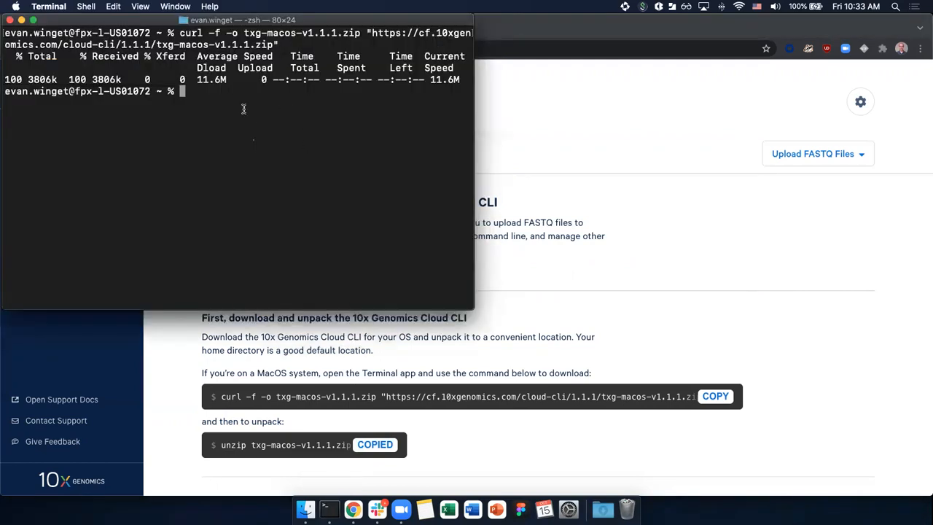
pyautogui.write('unzip txg-macos-v1.1.1.zip')
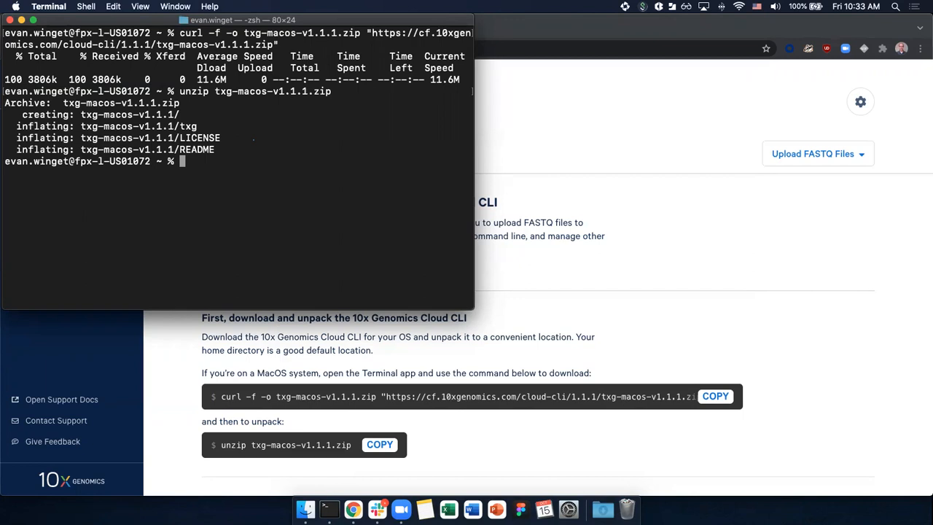
pyautogui.moveTo(530, 438)
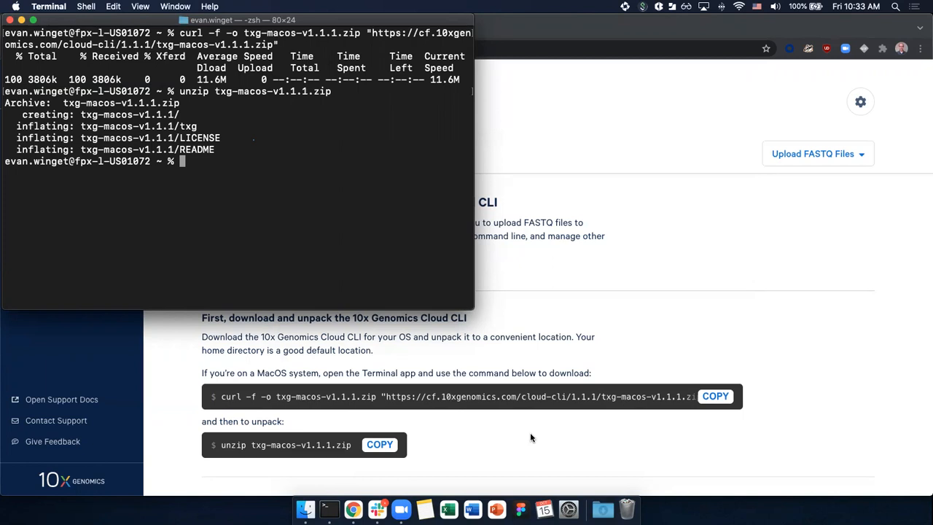
pyautogui.moveTo(313, 501)
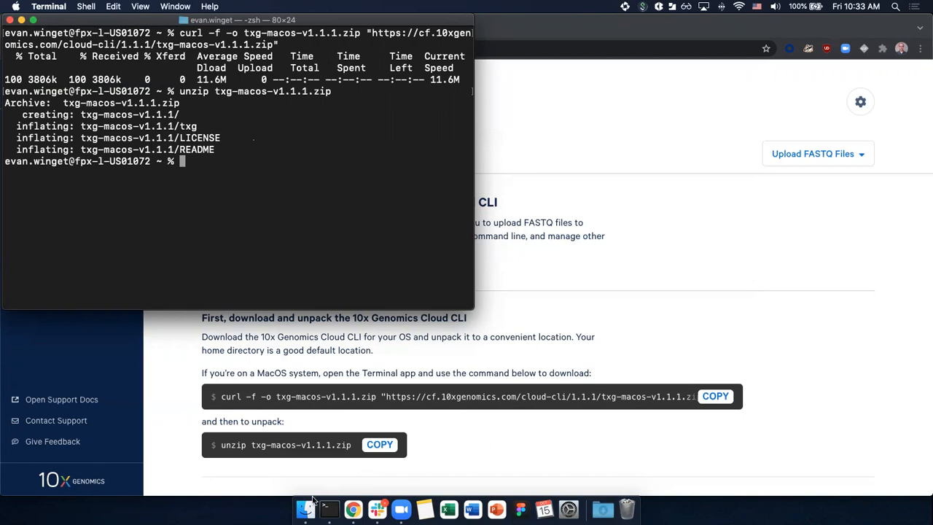
pyautogui.moveTo(305, 508)
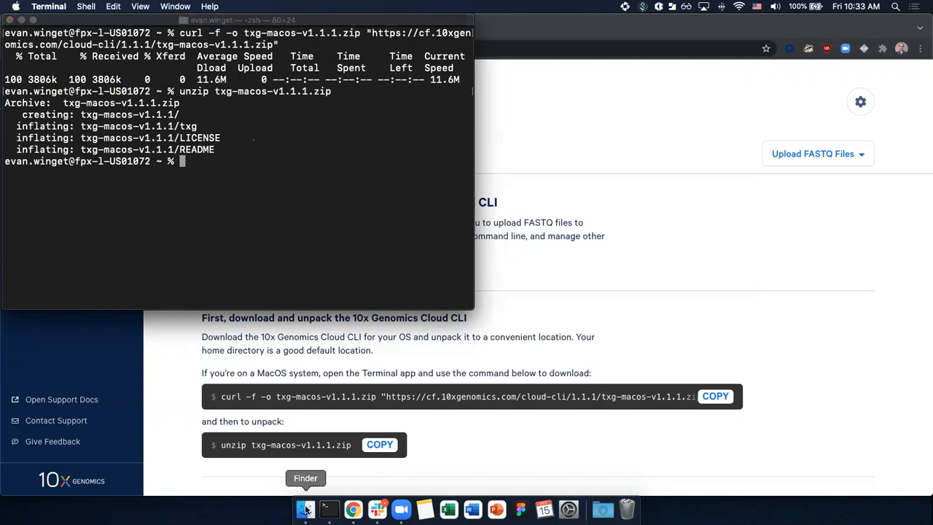
# Copy the txg-macos-v1.1.1 folder's pathname from Finder's home folder.
pyautogui.click(305, 508)
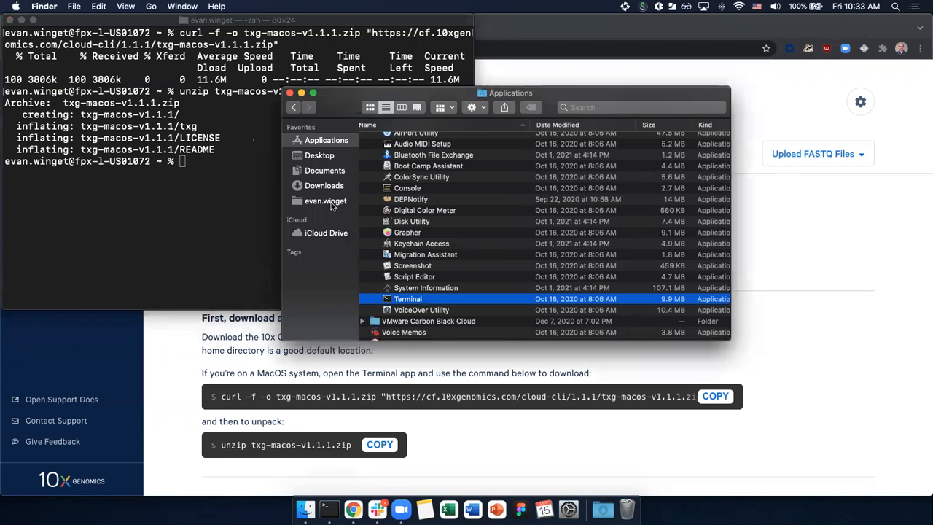
pyautogui.click(325, 201)
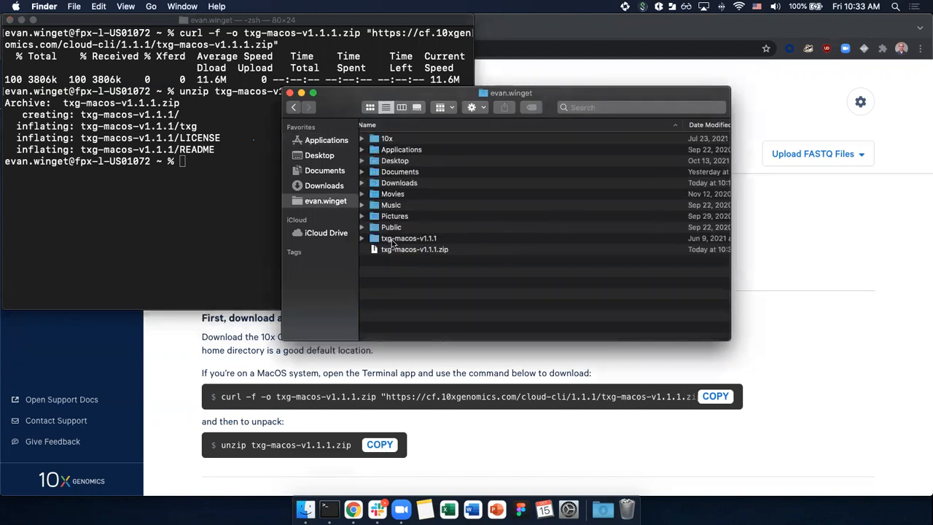
pyautogui.rightClick(409, 238)
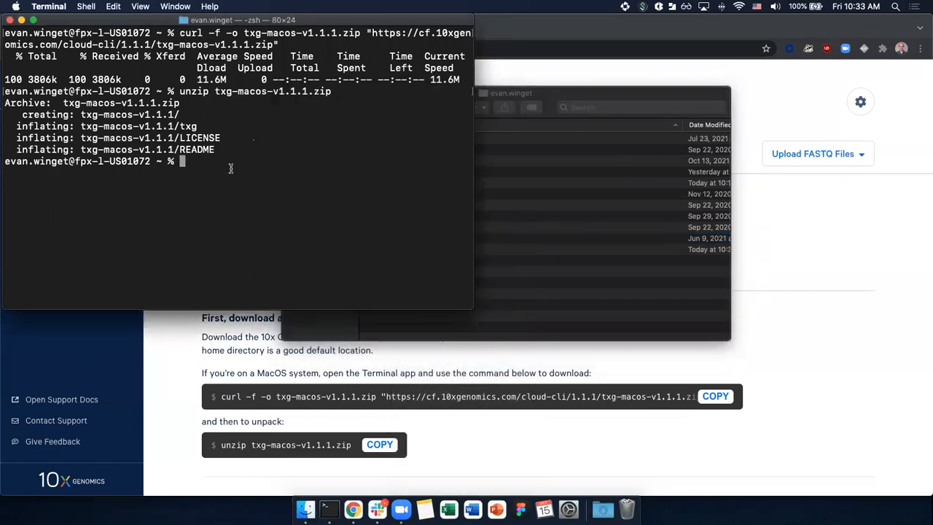
# Change directory into /Users/evan.winget/txg-macos-v1.1.1 using cd and the pasted path.
pyautogui.write('cd')
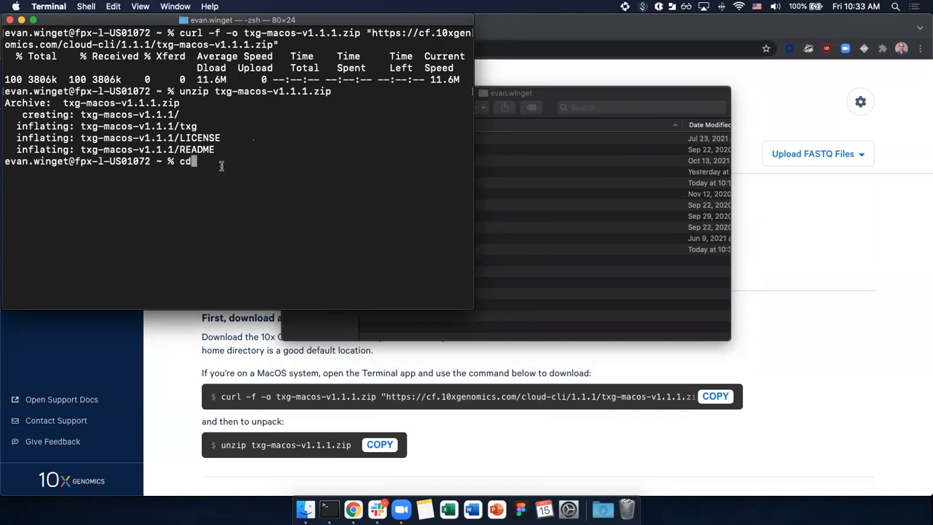
pyautogui.rightClick(201, 161)
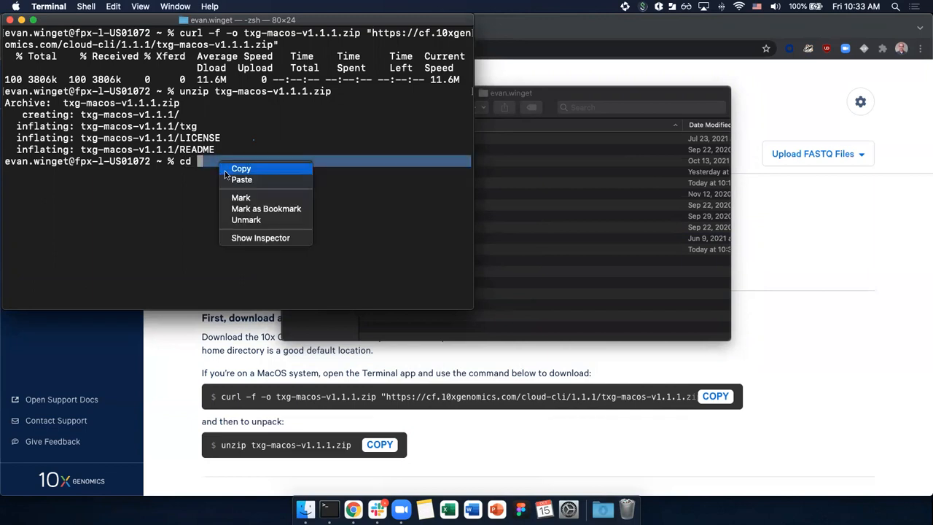
pyautogui.click(242, 180)
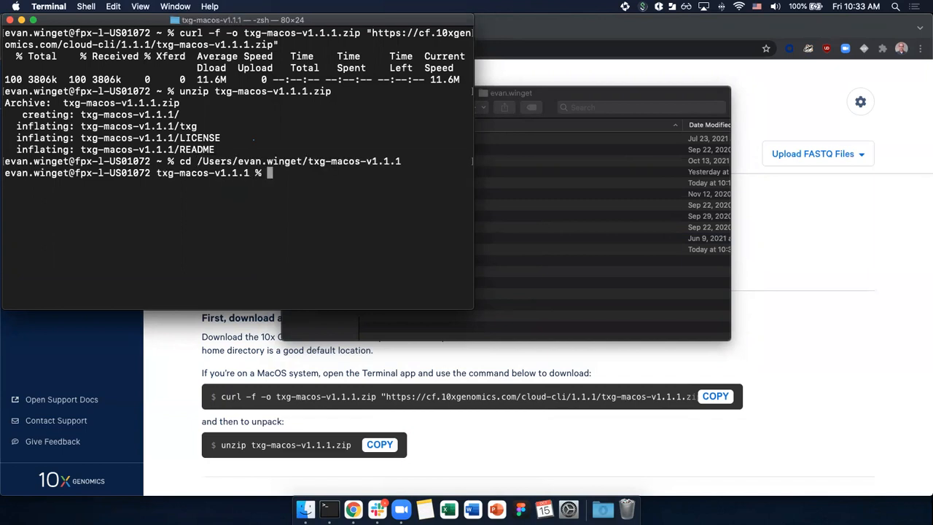
pyautogui.moveTo(234, 178)
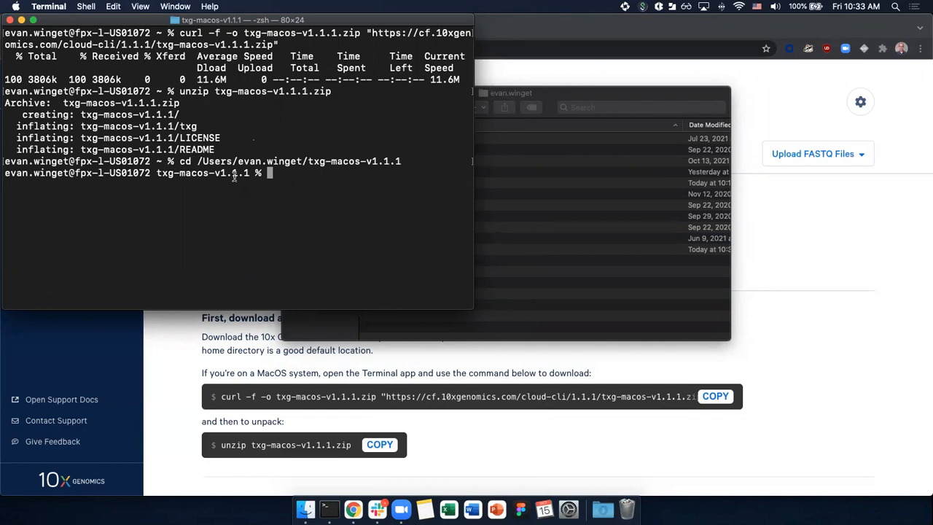
# Type './txg --version' at the prompt without running it.
pyautogui.write('./')
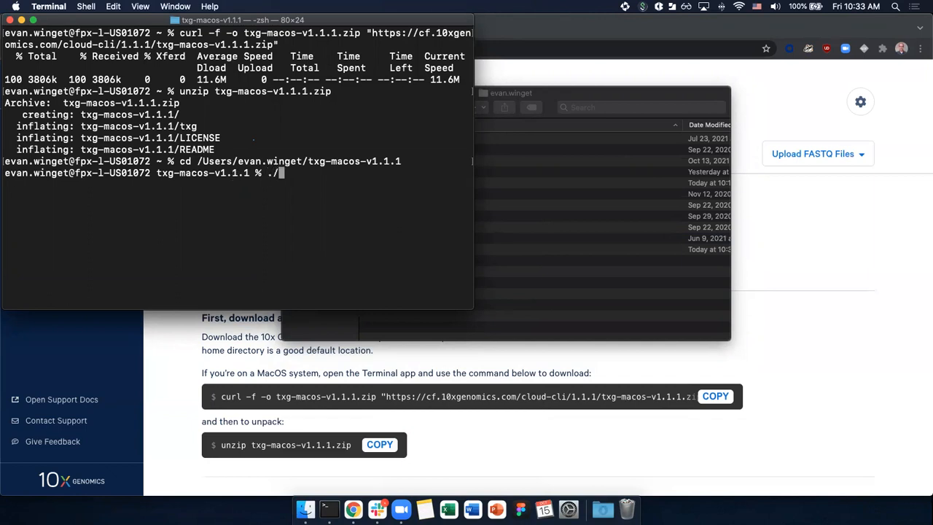
pyautogui.write('txg')
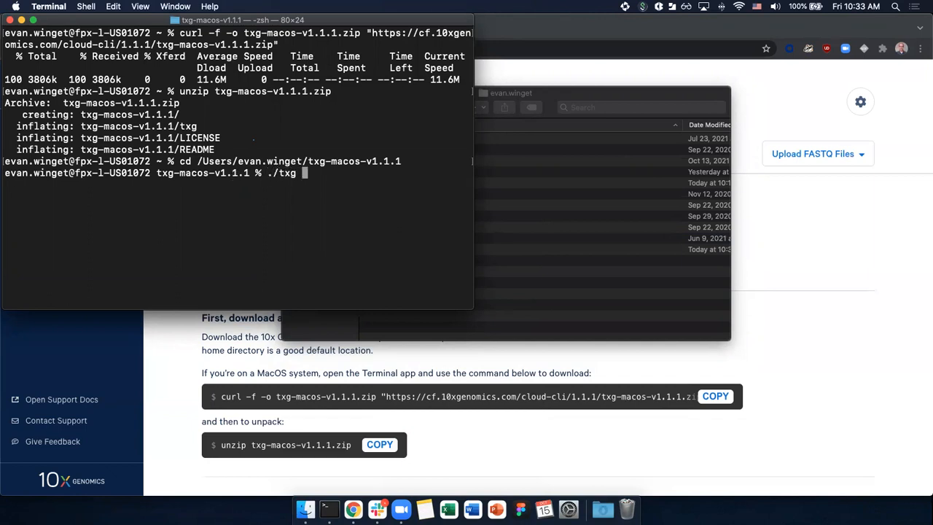
pyautogui.write('--version')
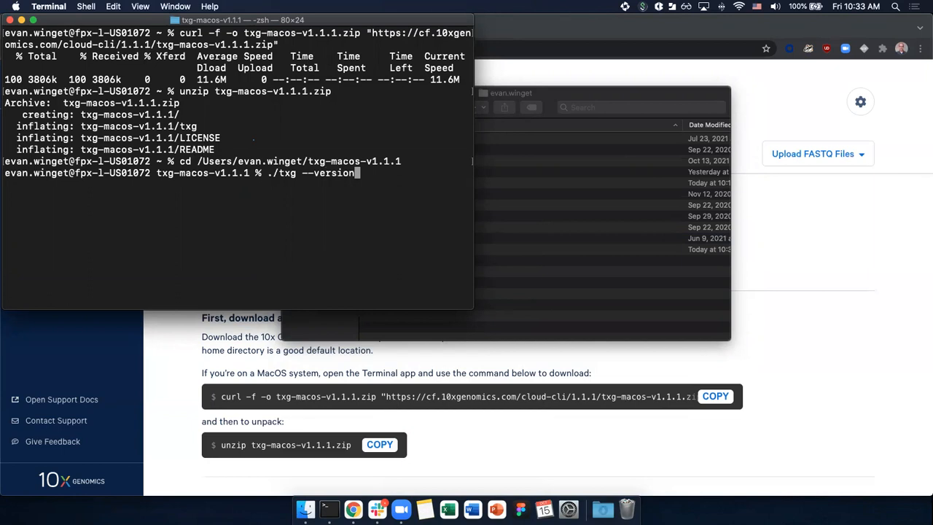